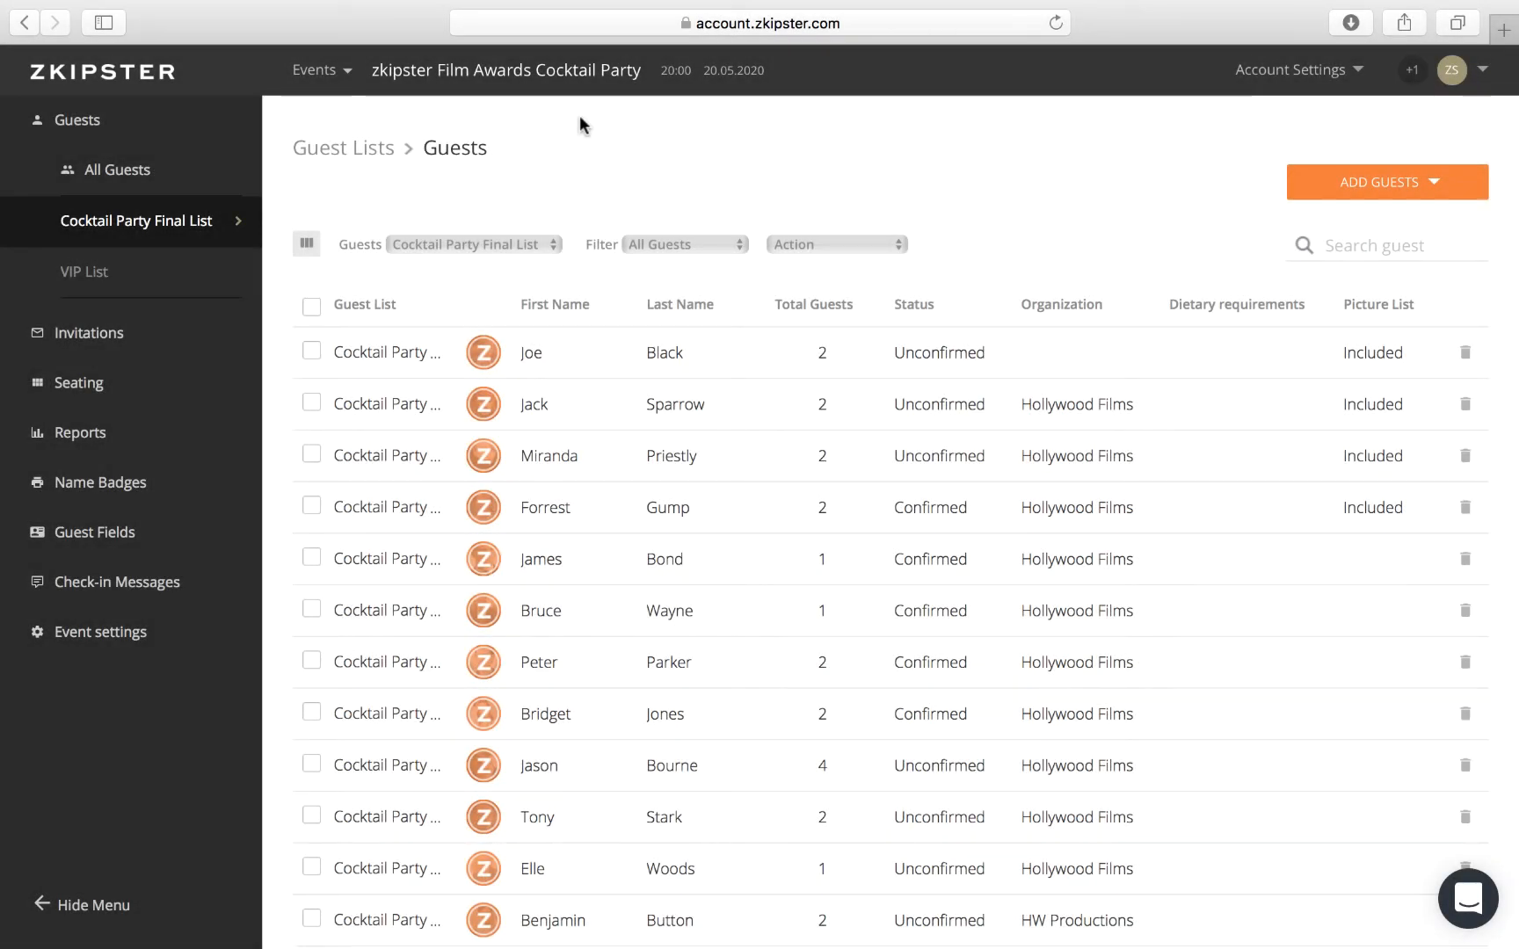
mouse_move(361, 164)
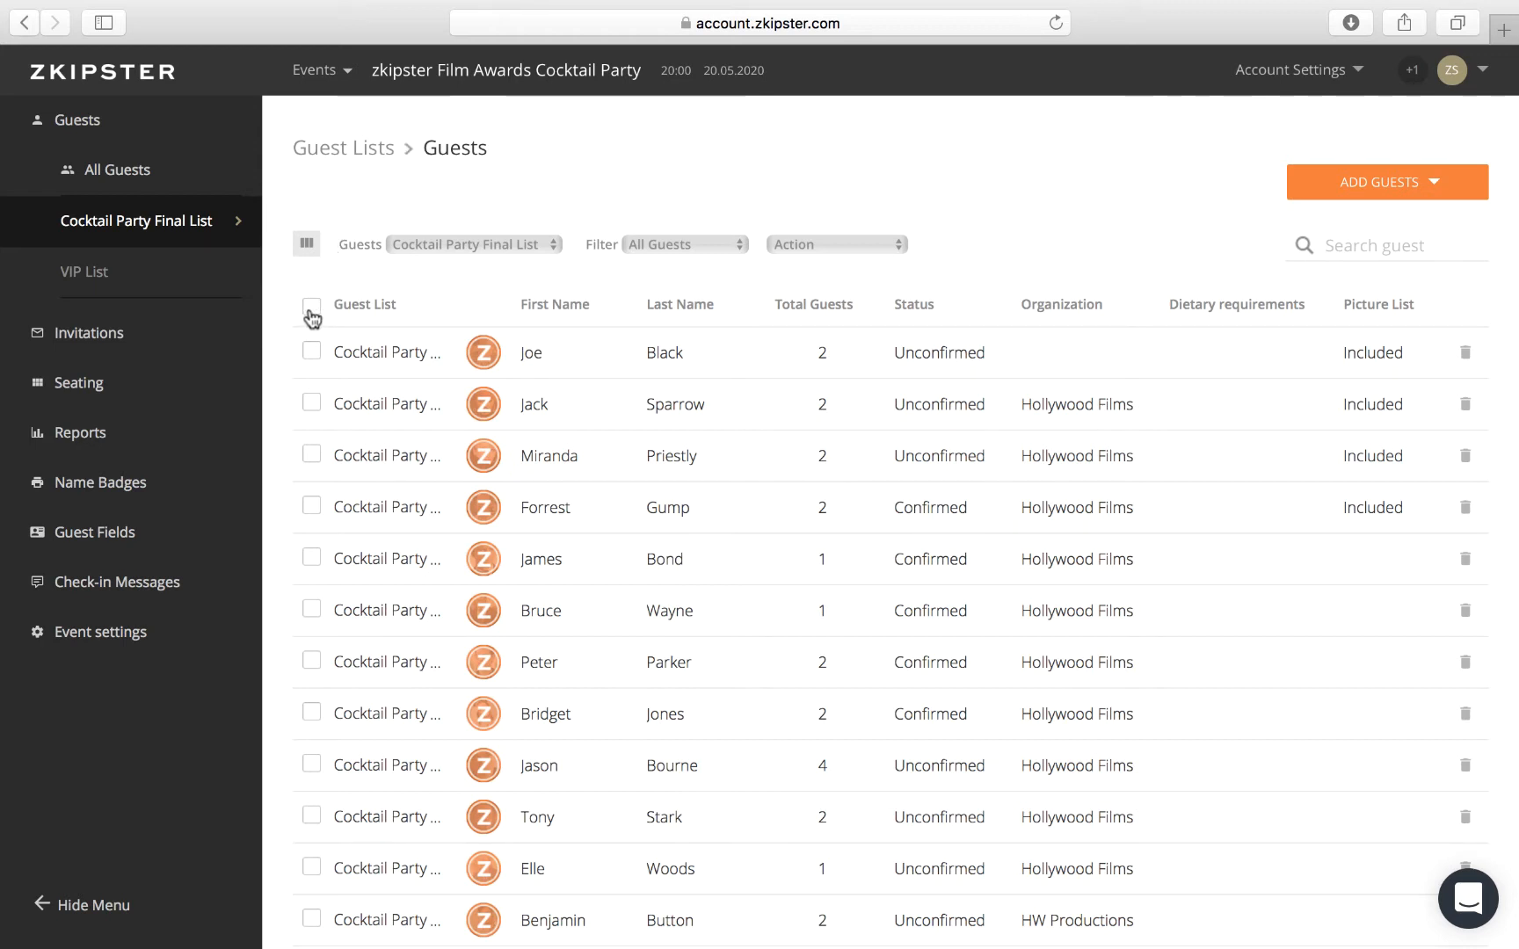
Export all 19 Cocktail Party Final List guests as an xlsx file via Action > Export.
left_click(311, 306)
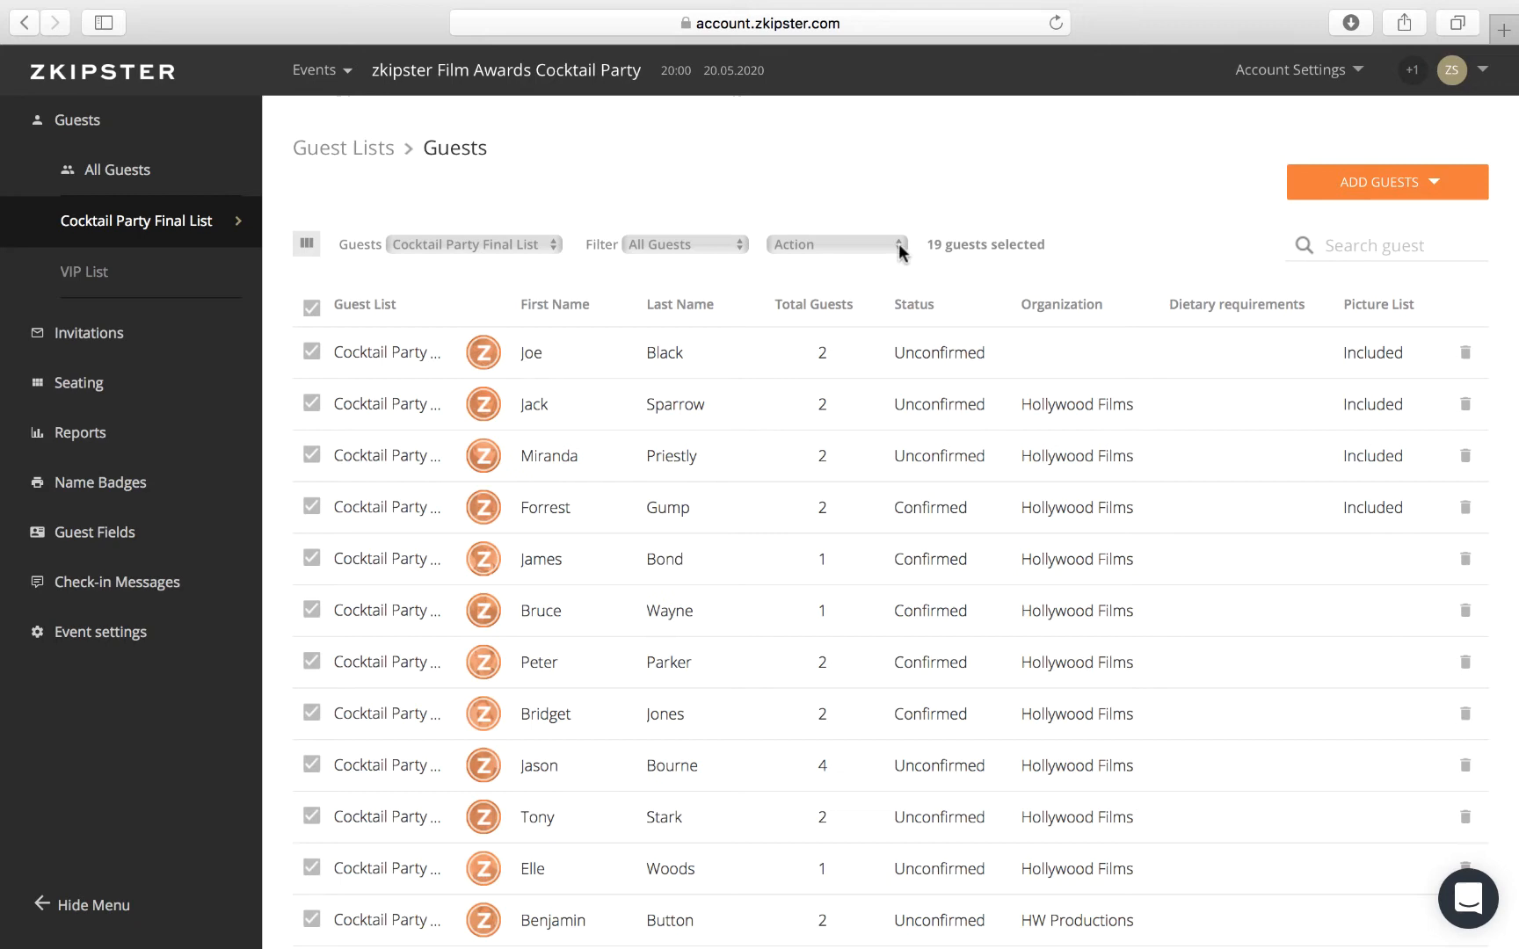
left_click(837, 244)
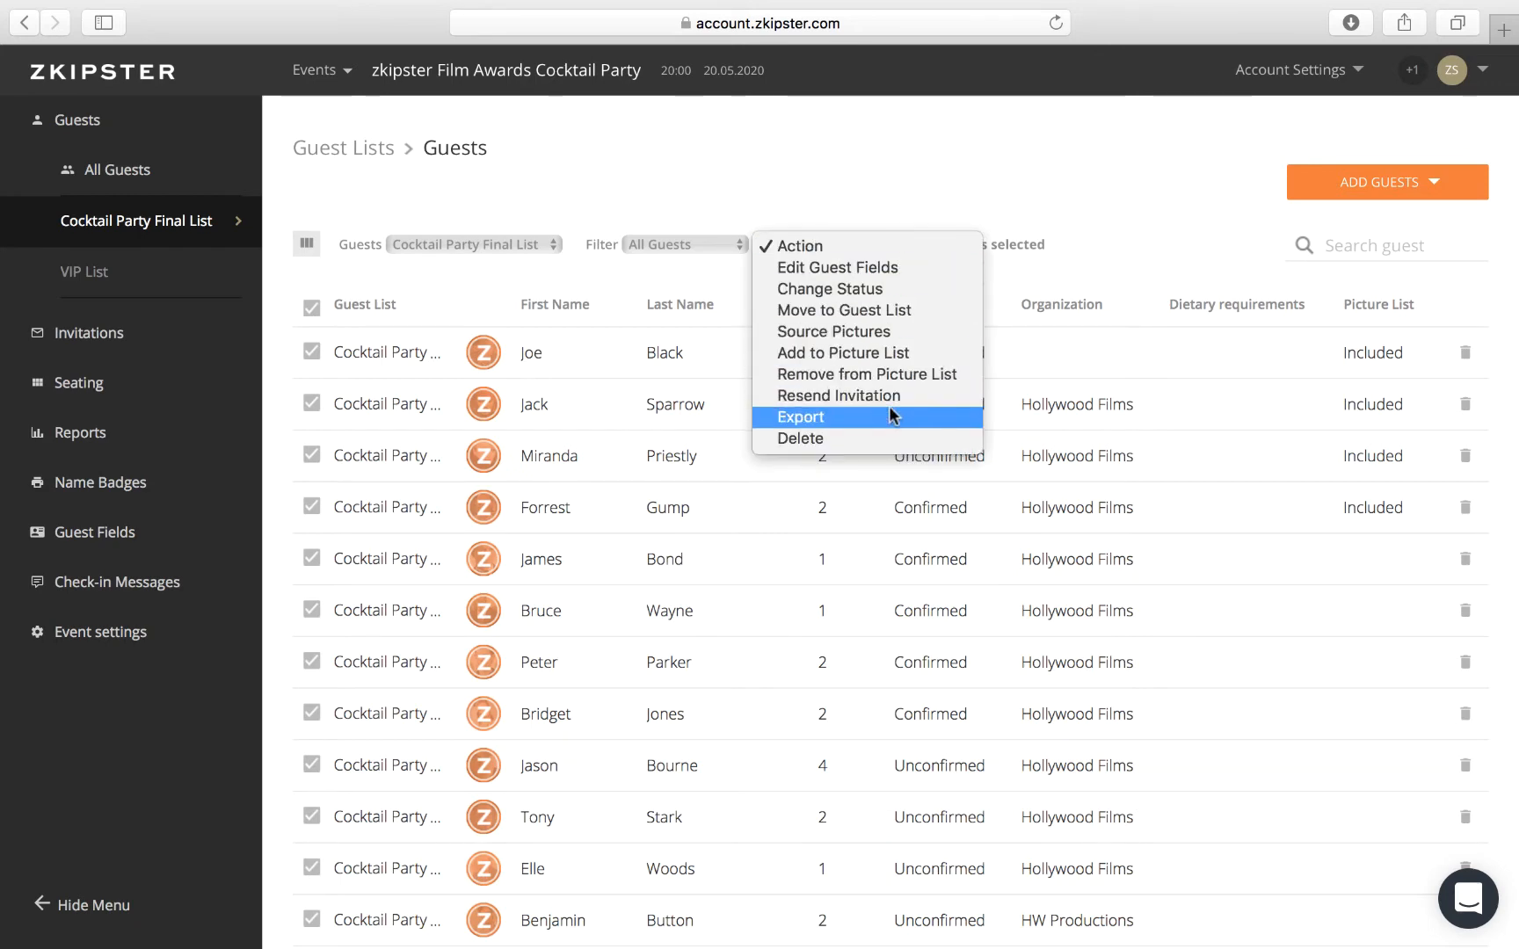
left_click(800, 416)
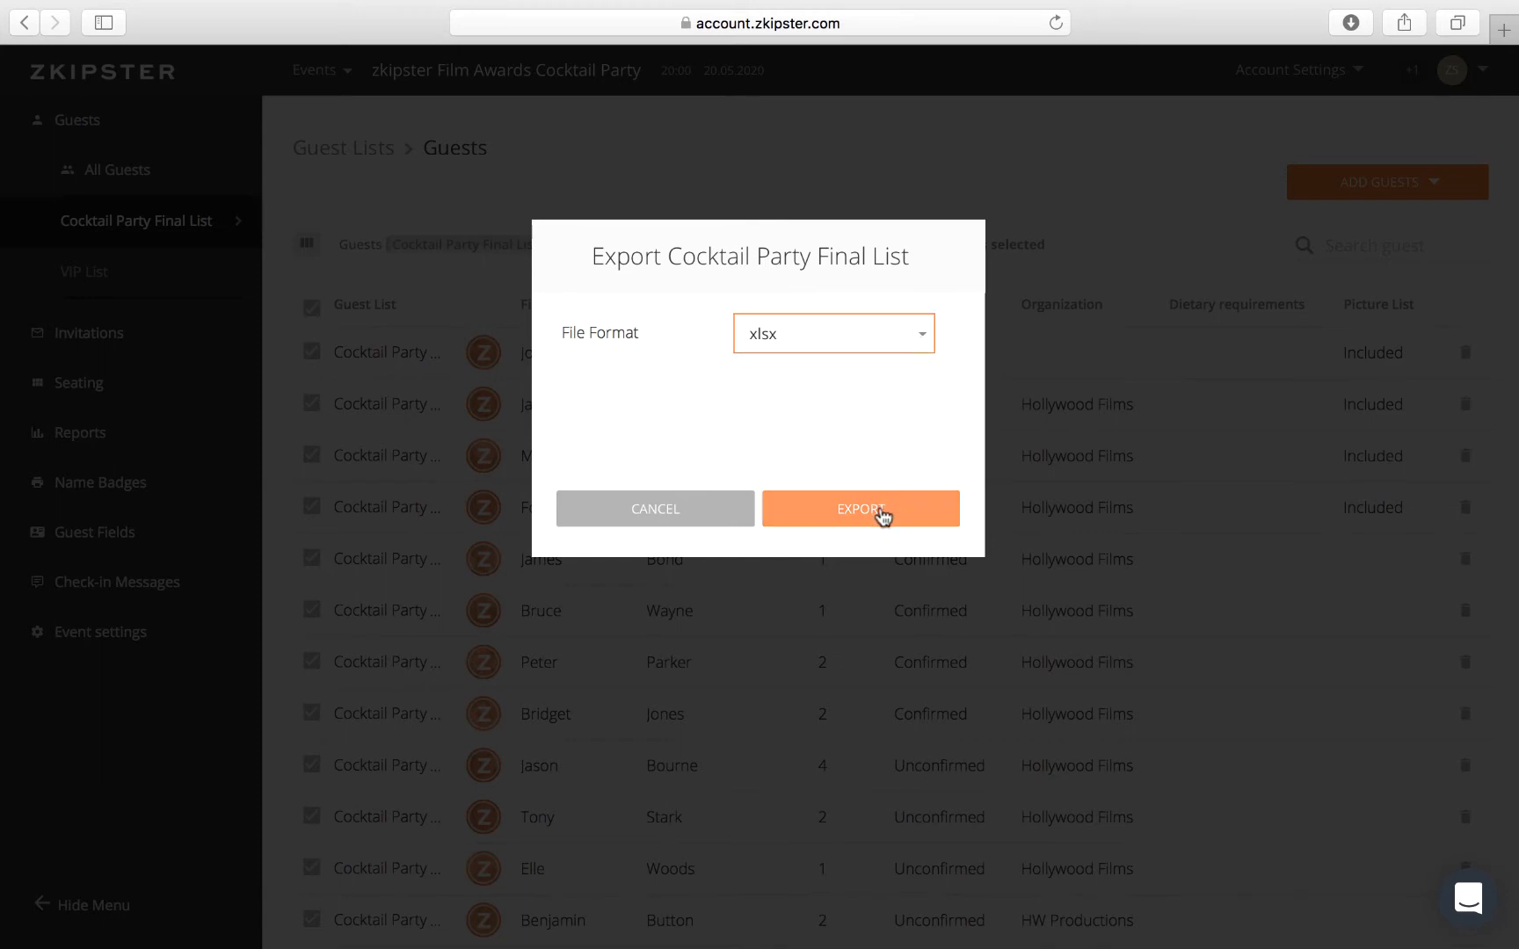
left_click(861, 508)
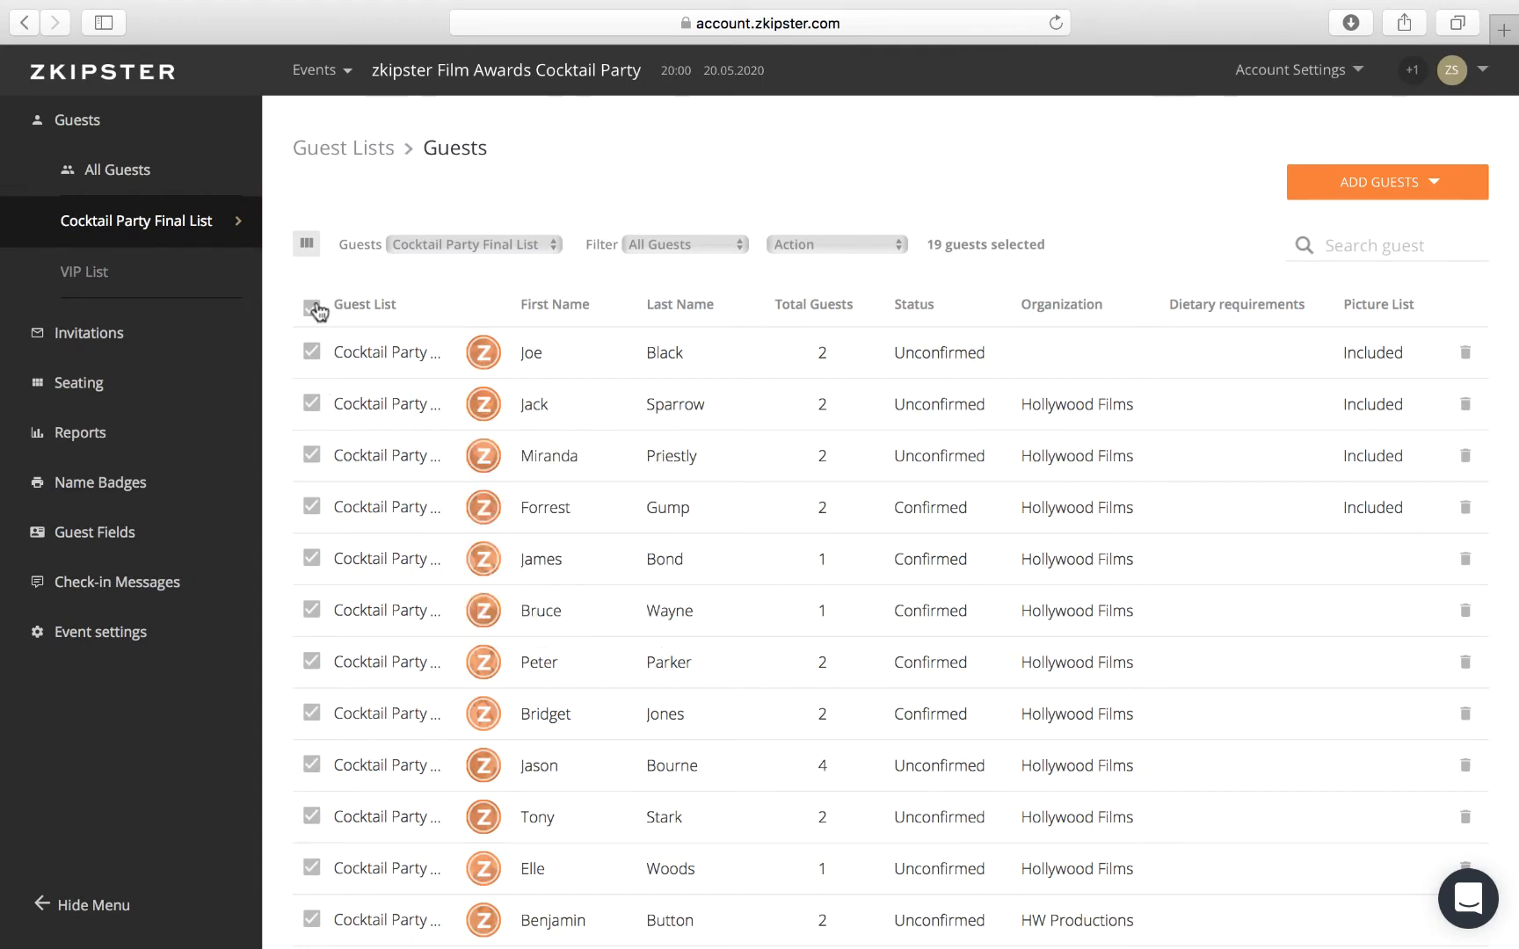
Clear the full selection and select James Bond among the four chosen guests.
left_click(311, 307)
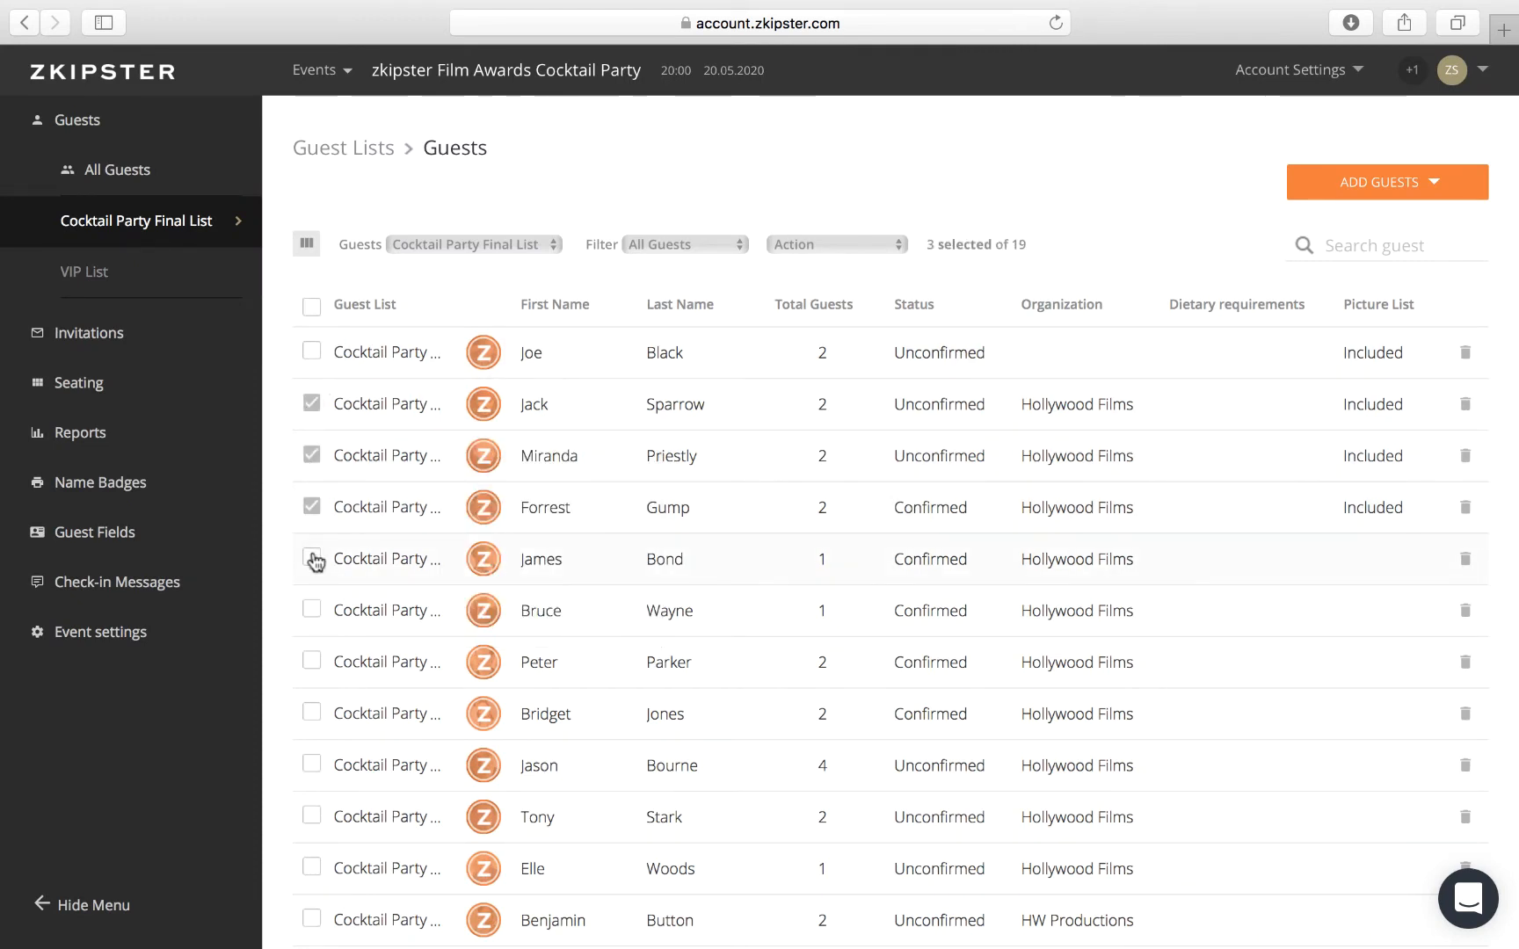
left_click(311, 559)
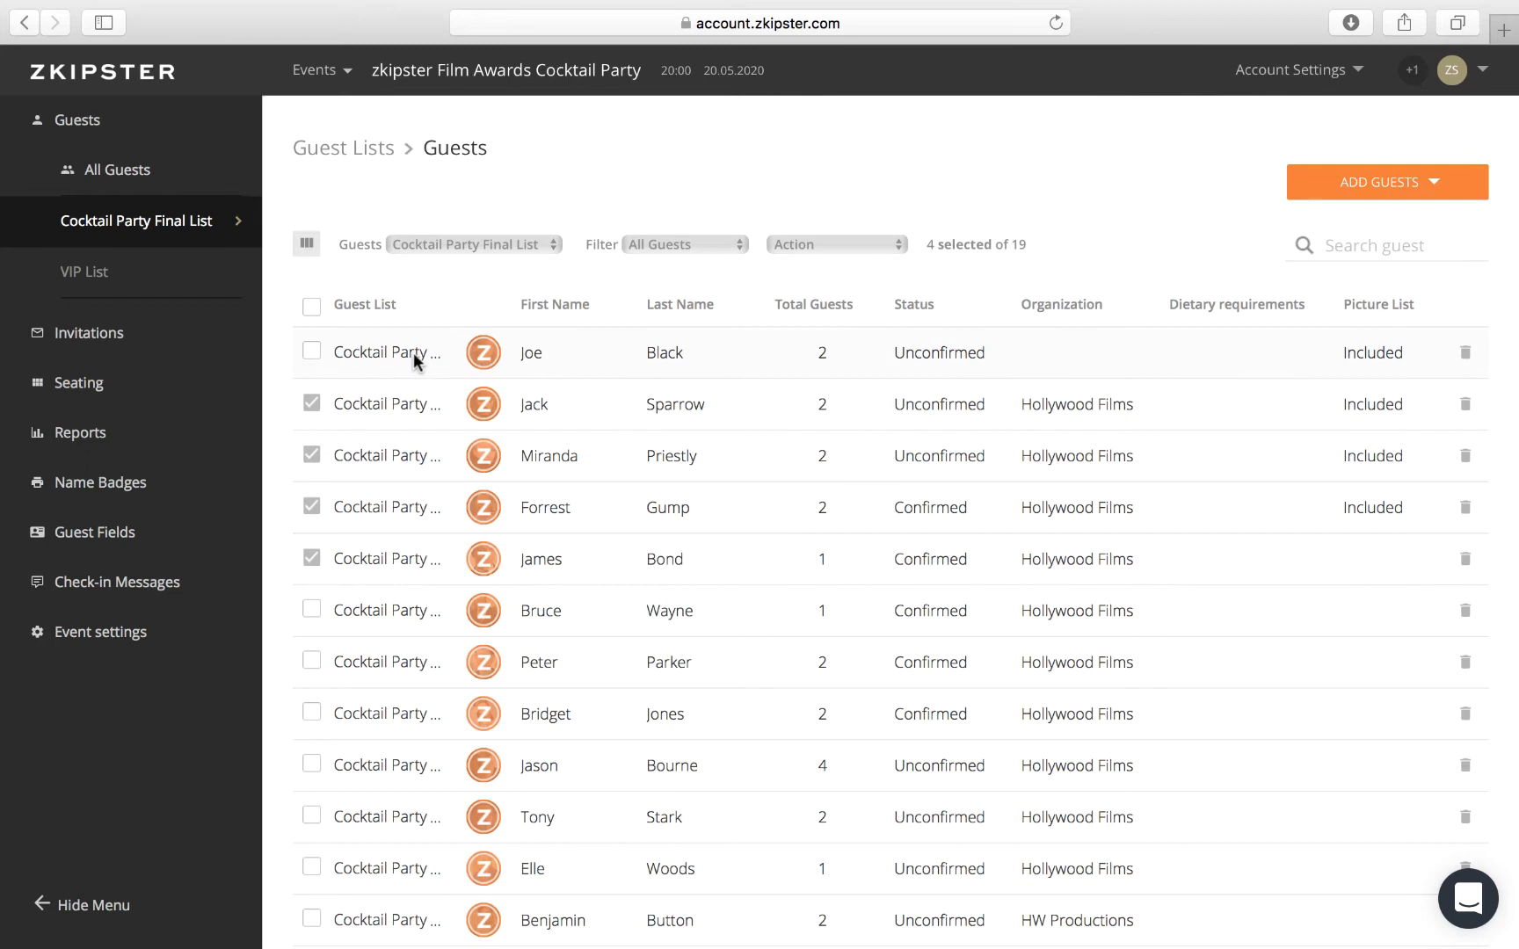
left_click(685, 244)
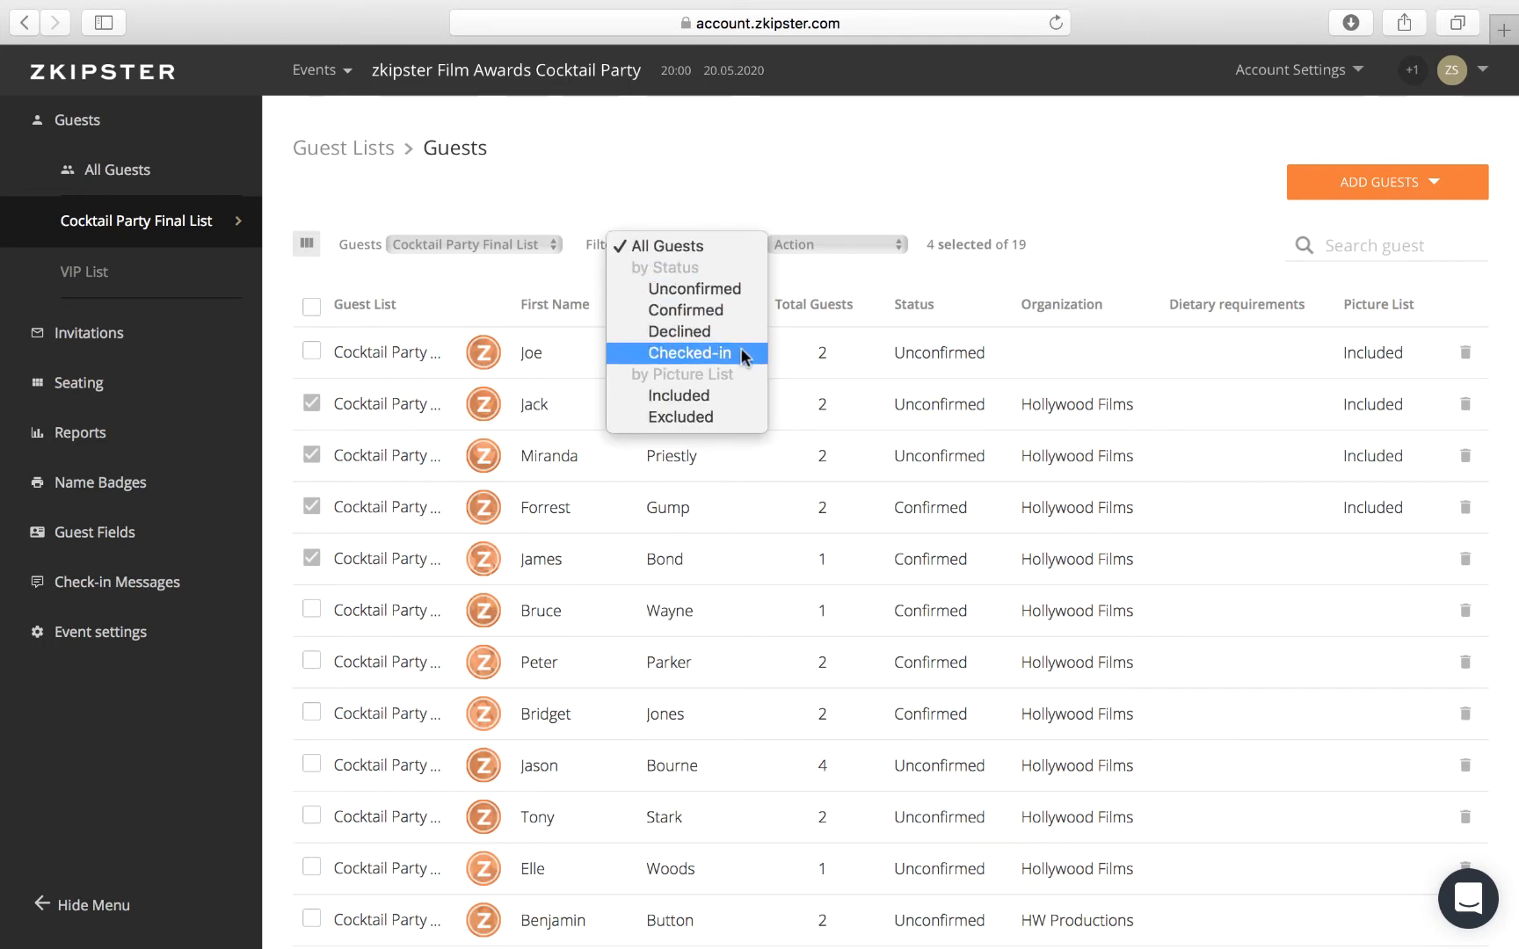
mouse_move(852, 285)
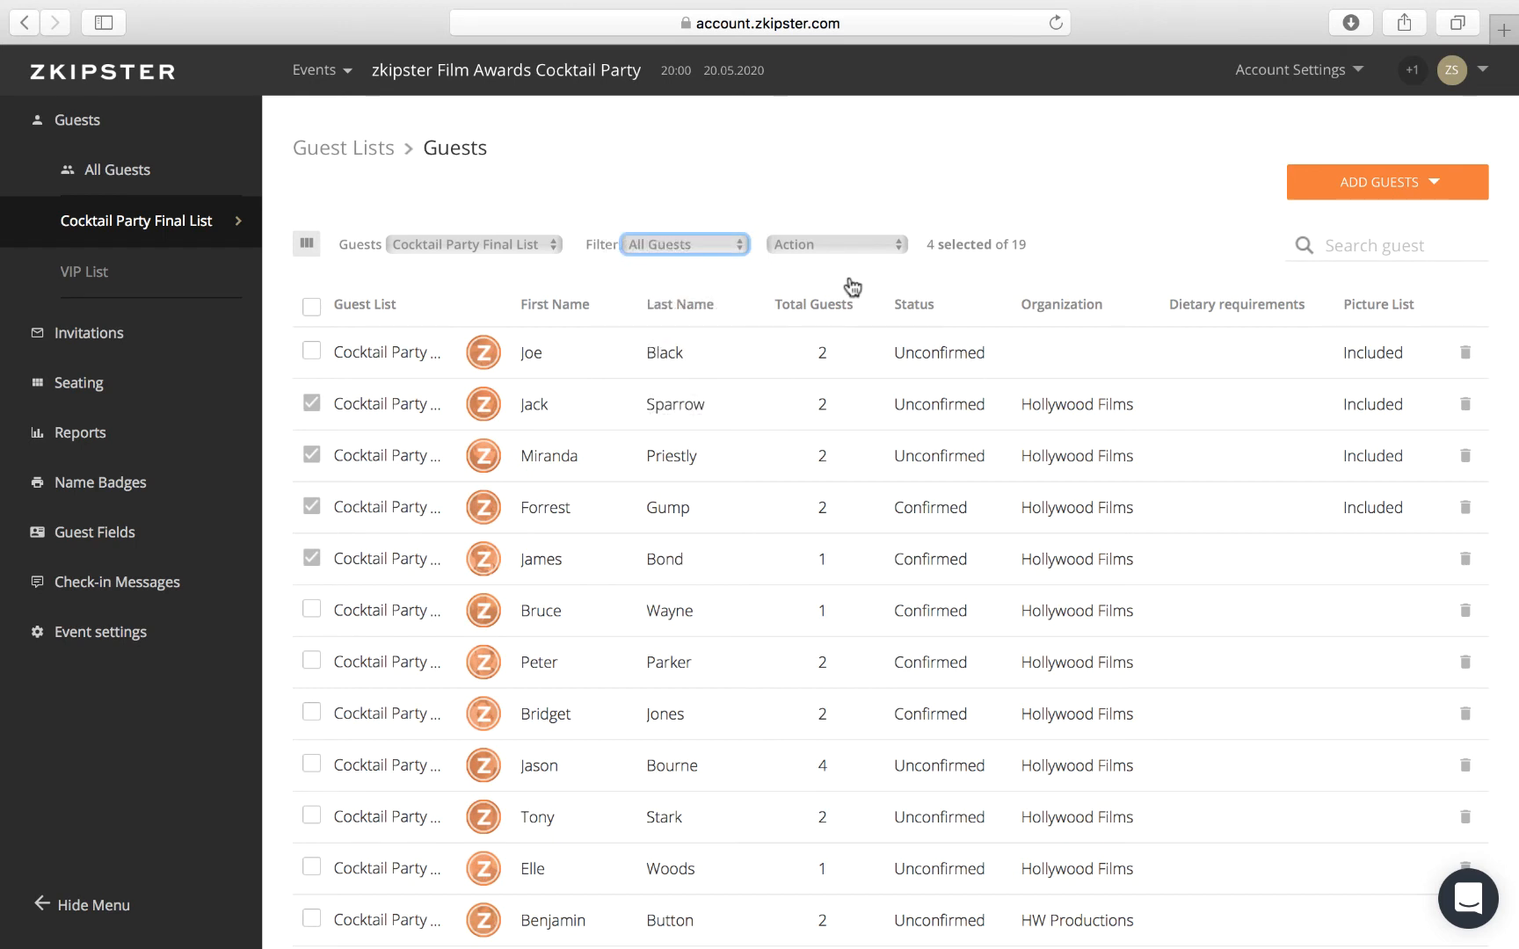
mouse_move(483, 404)
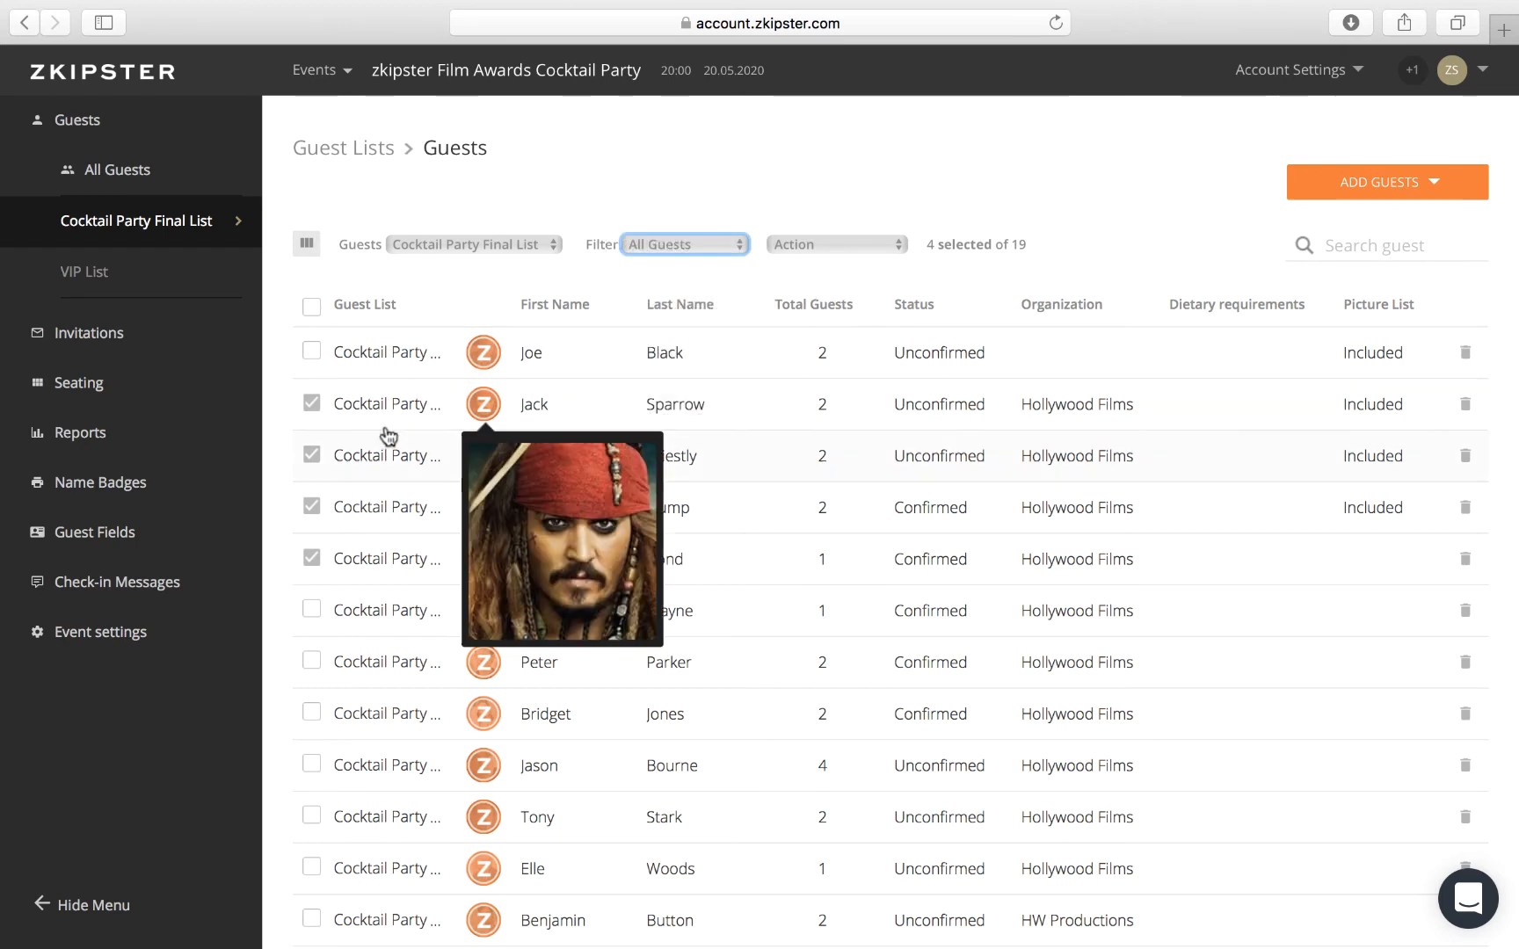